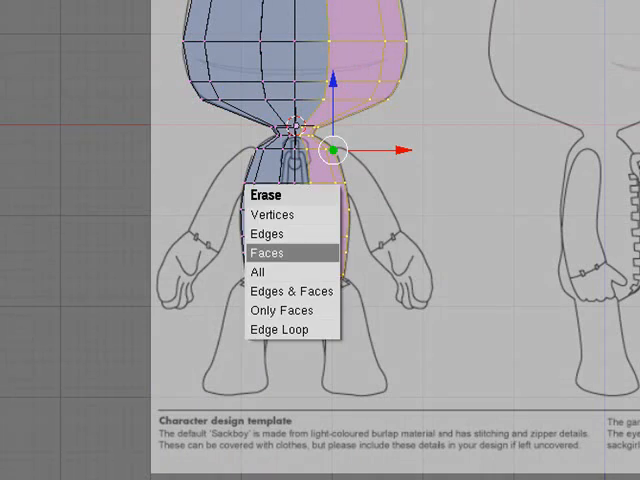
Delete the faces of the selected right half so only one side of the head and body remains.
{"action": "left_click", "coordinate": [270, 252]}
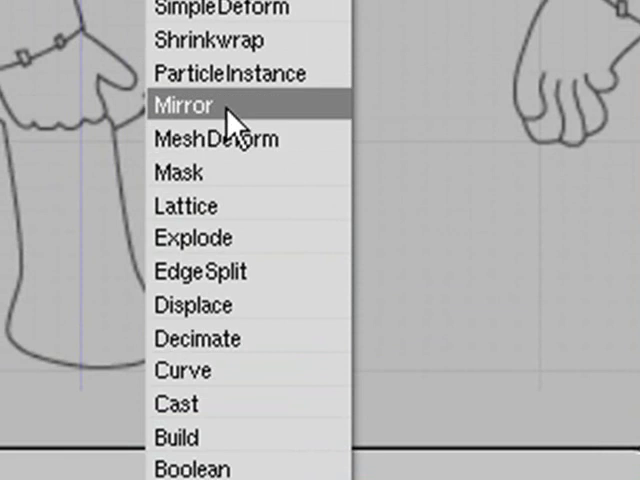
Add a Mirror modifier to reflect the half mesh into a full symmetrical body.
{"action": "left_click", "coordinate": [192, 104]}
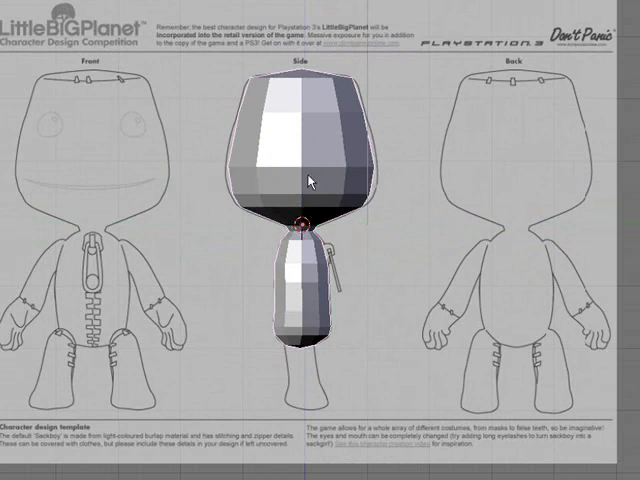
View the mirrored head and torso in solid shading against the character template.
{"action": "left_click", "coordinate": [304, 228]}
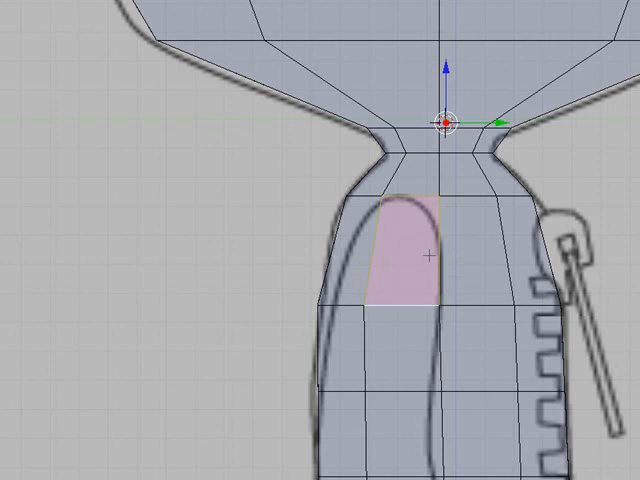
Subdivide the upper torso geometry, then delete the unwanted extra vertices.
{"action": "key", "text": "w"}
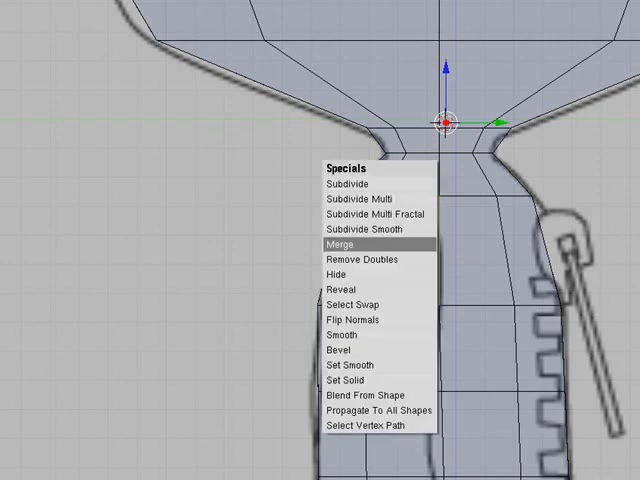
{"action": "mouse_move", "coordinate": [344, 184]}
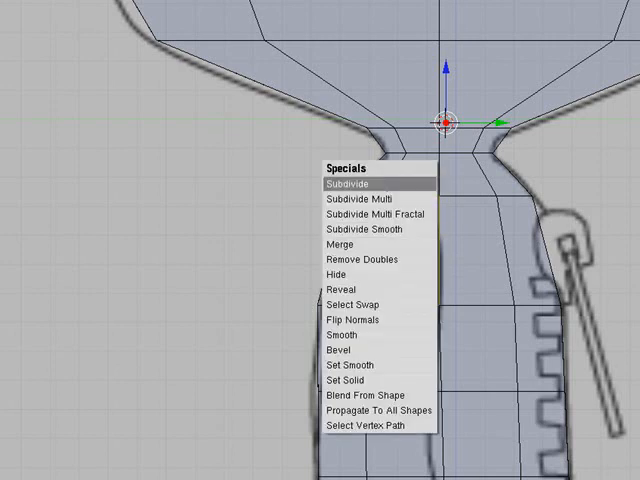
{"action": "left_click", "coordinate": [344, 182]}
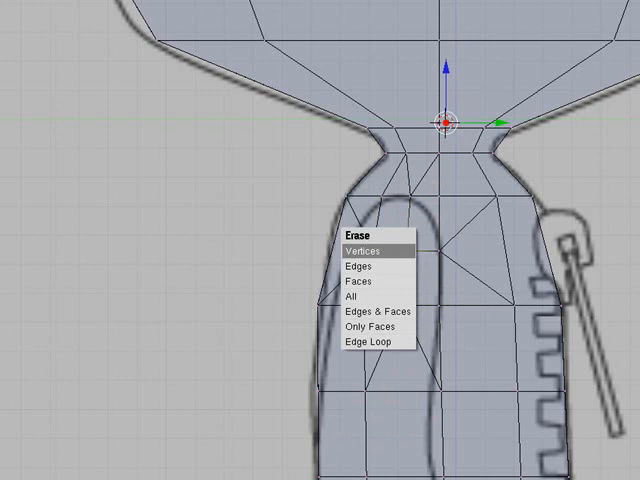
{"action": "left_click", "coordinate": [366, 250]}
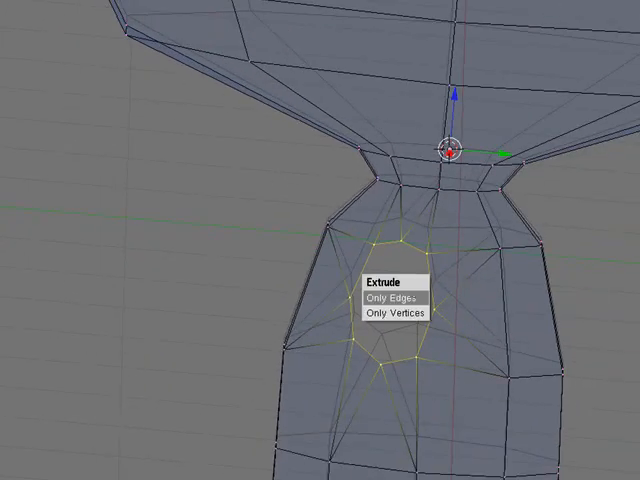
Extrude only the shoulder edges and place them at the template's shoulder outline.
{"action": "left_click", "coordinate": [384, 300]}
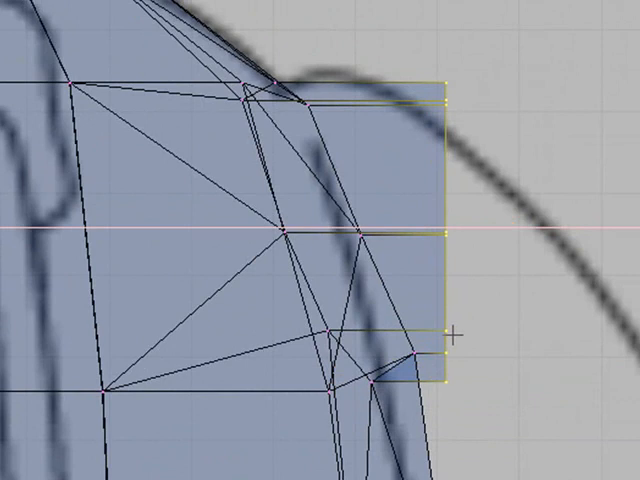
{"action": "left_click", "coordinate": [438, 232]}
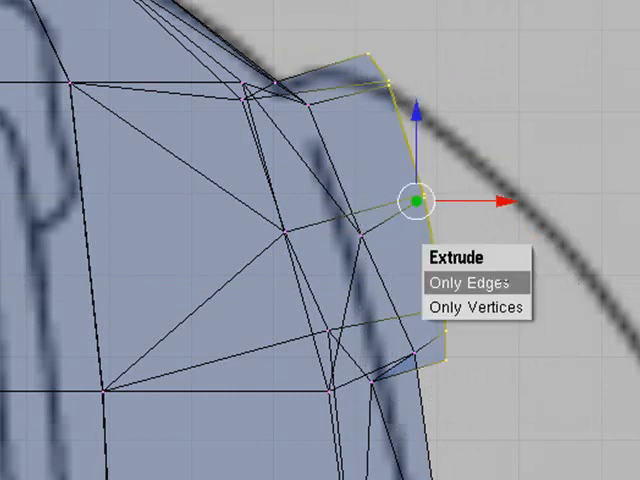
Extrude the shoulder edges again further along the template's arm outline.
{"action": "left_click", "coordinate": [476, 278]}
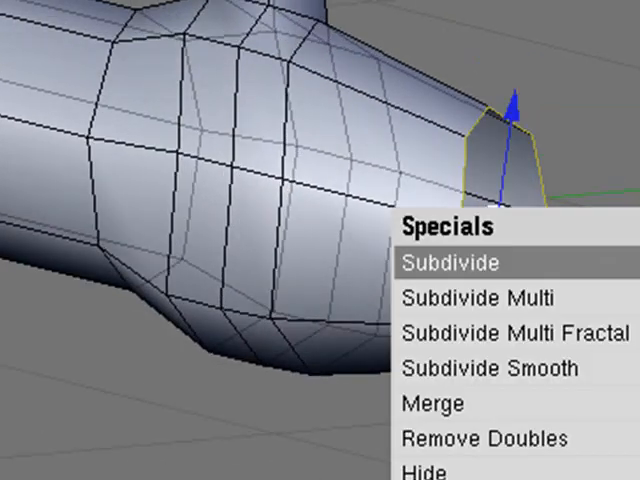
Subdivide the end face of the arm tube to prepare for the mitten hand.
{"action": "left_click", "coordinate": [460, 260]}
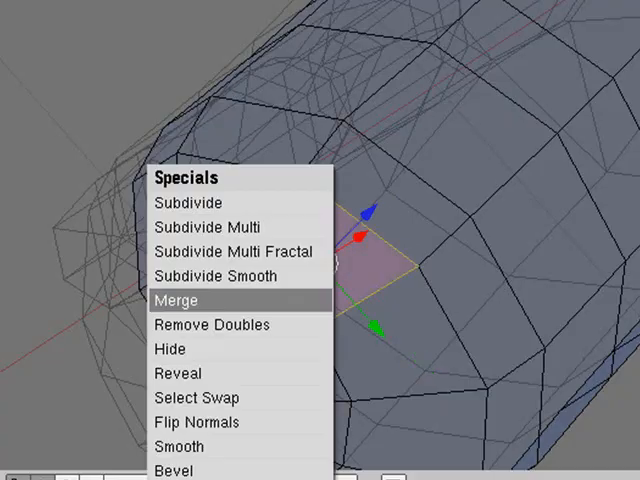
Merge the selected vertices at the arm's end into a single point.
{"action": "left_click", "coordinate": [178, 300]}
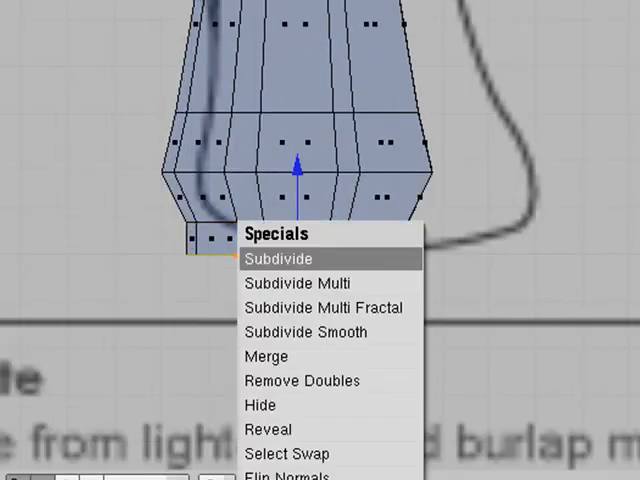
Remove Doubles on the leg's bottom vertices, clearing the eight duplicates.
{"action": "left_click", "coordinate": [300, 380]}
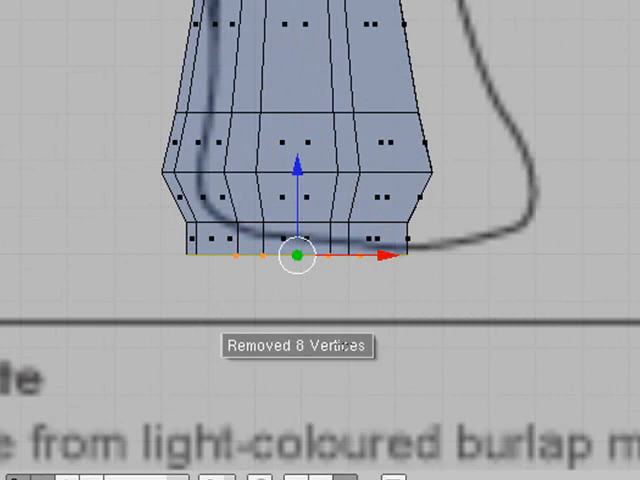